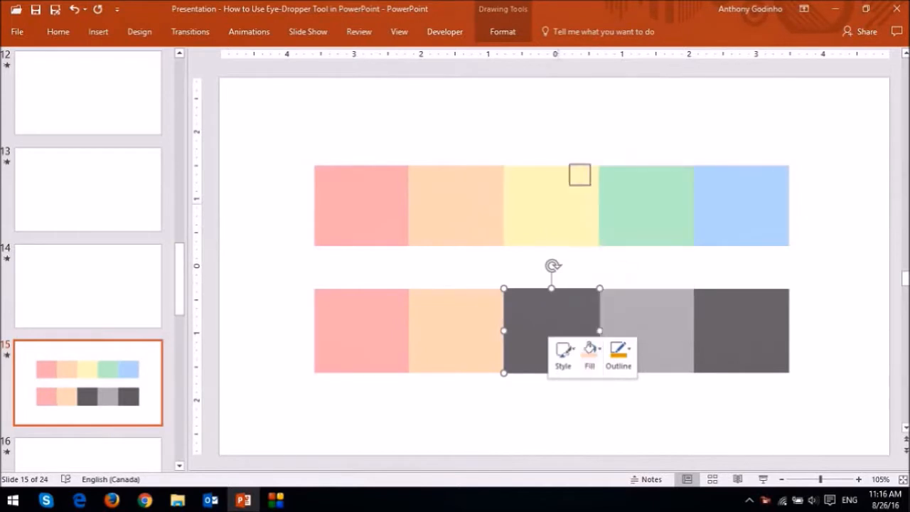
# Go to the Eye-Dropper Tool slide with the grey shapes and pastel colour bar
pyautogui.click(589, 355)
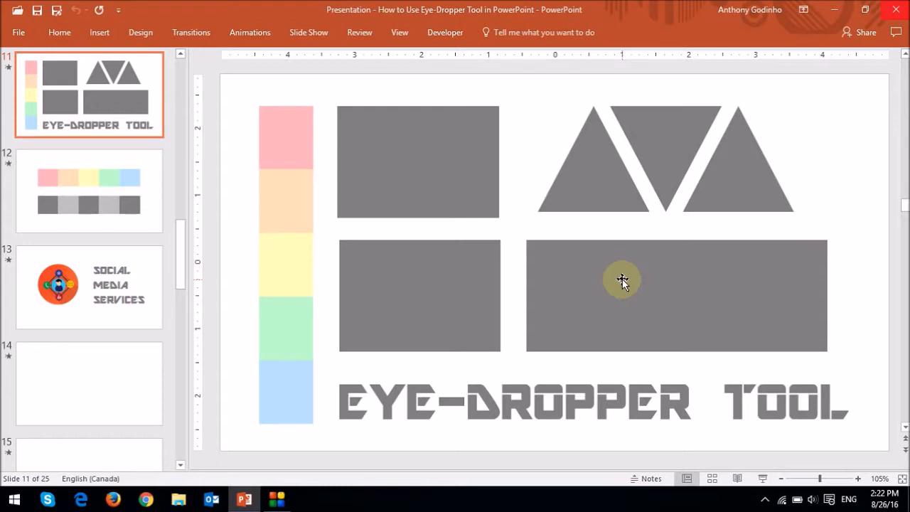
pyautogui.moveTo(358, 250)
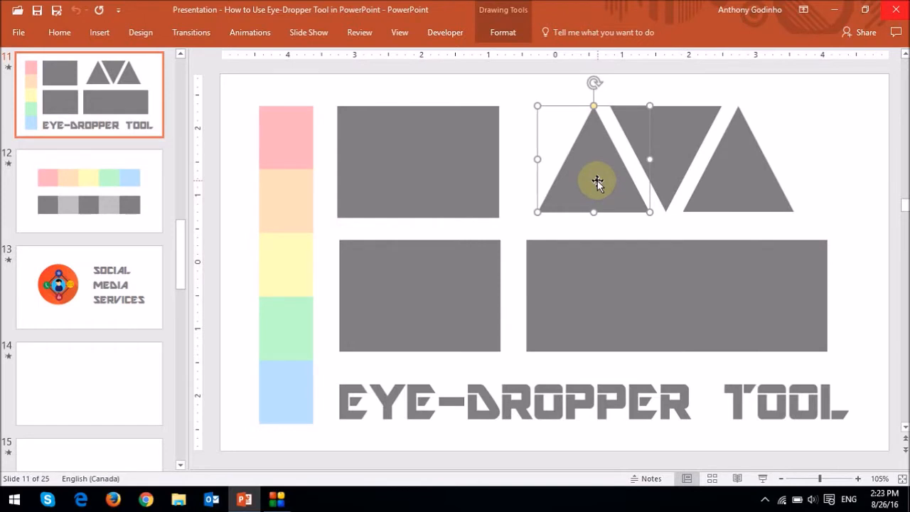
# Start the fill eyedropper on the left triangle to sample the pale yellow from the colour bar
pyautogui.rightClick(597, 182)
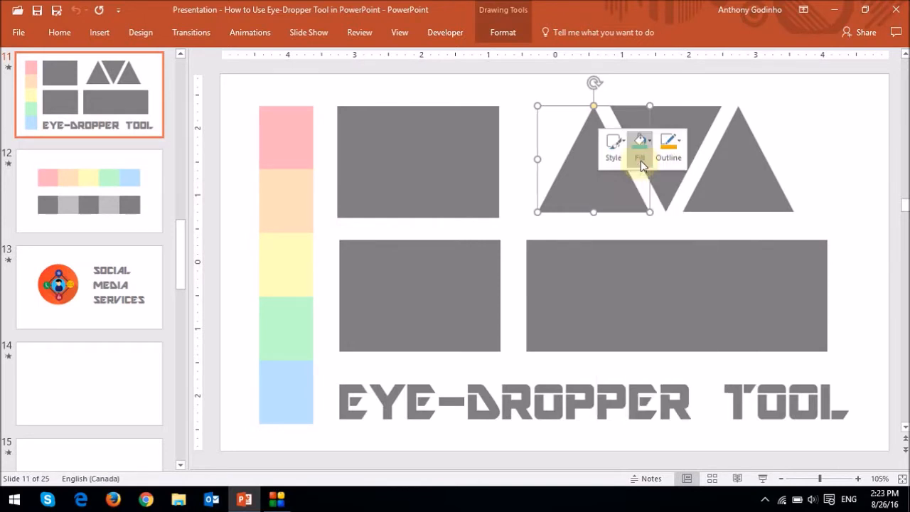
pyautogui.click(640, 145)
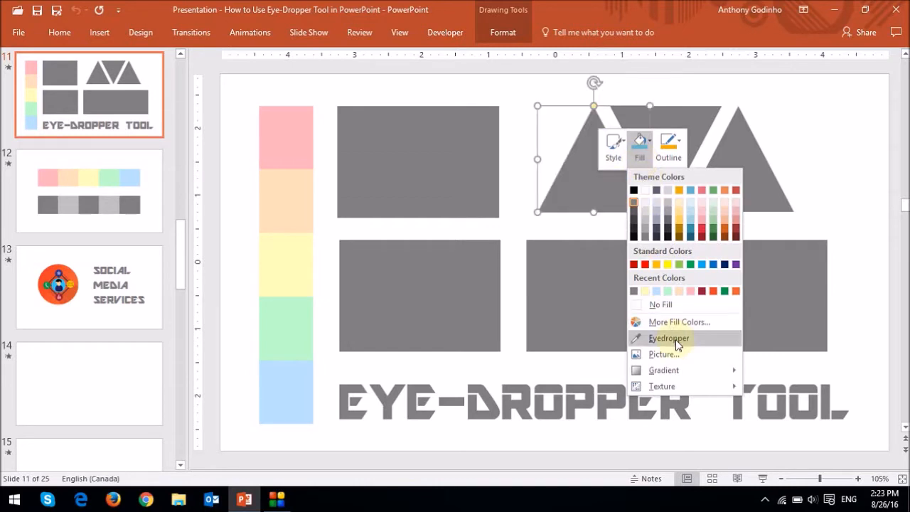
pyautogui.click(669, 339)
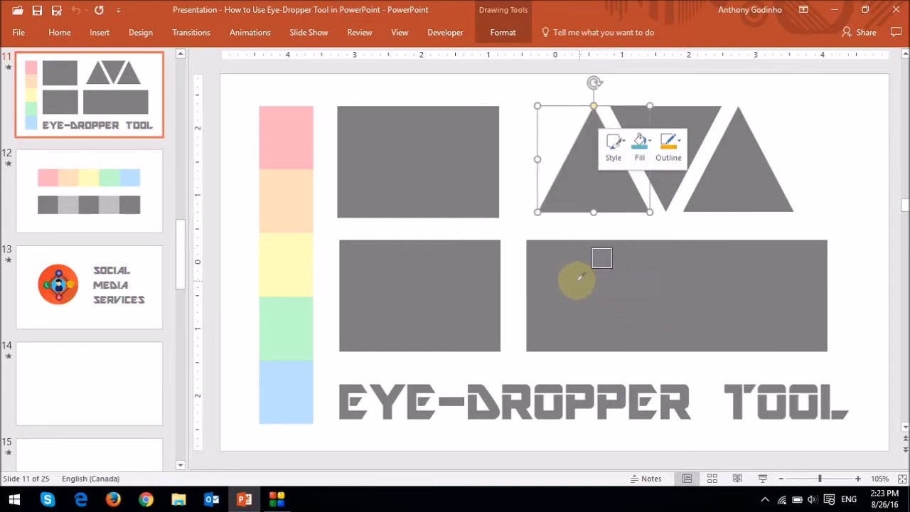
pyautogui.moveTo(466, 168)
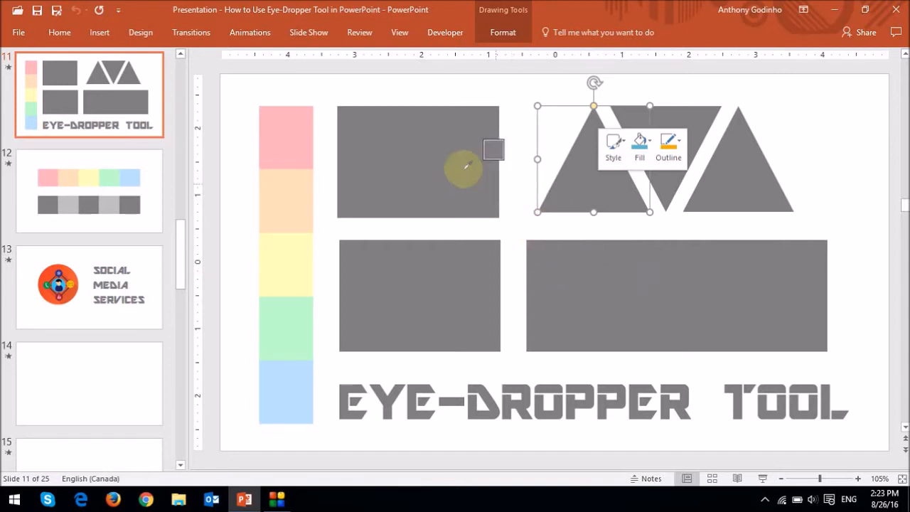
pyautogui.moveTo(515, 182)
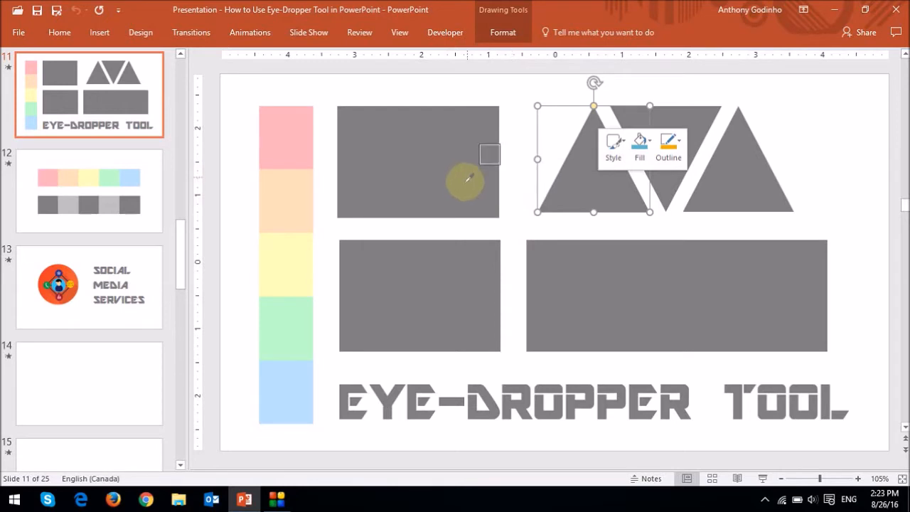
pyautogui.moveTo(440, 233)
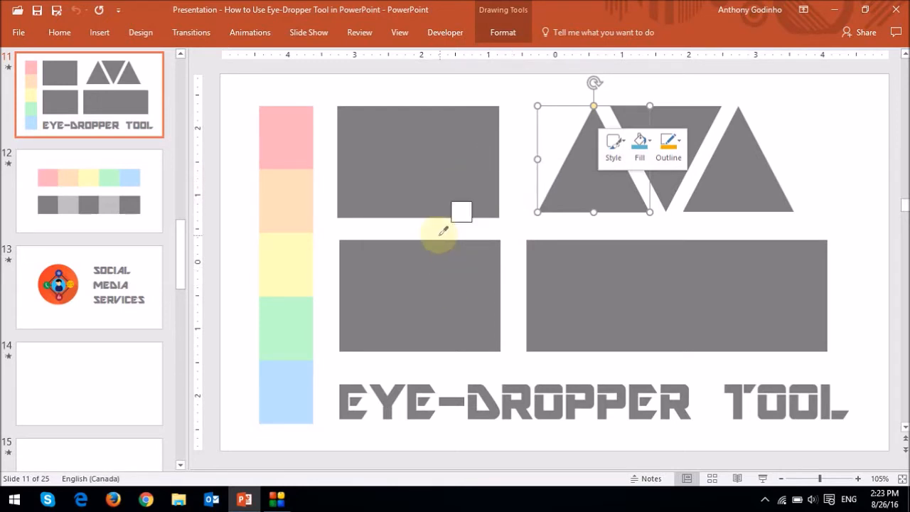
pyautogui.moveTo(430, 226)
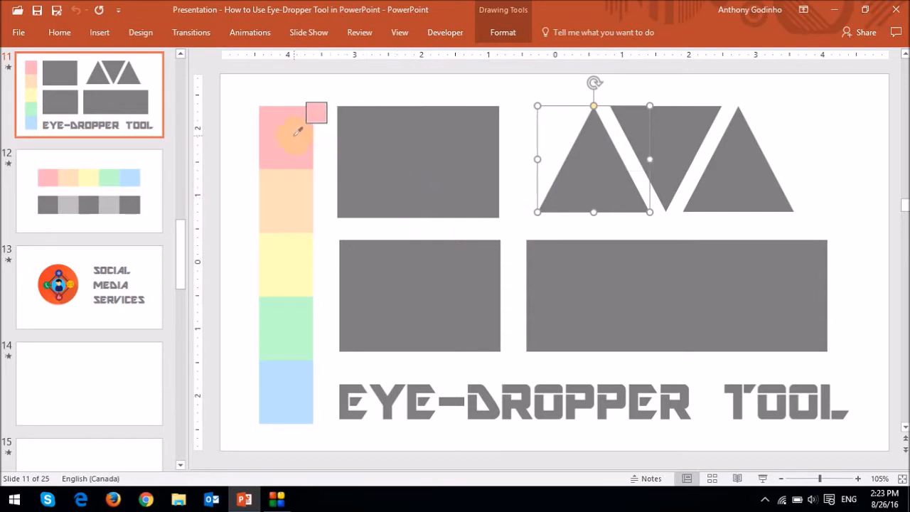
pyautogui.moveTo(298, 304)
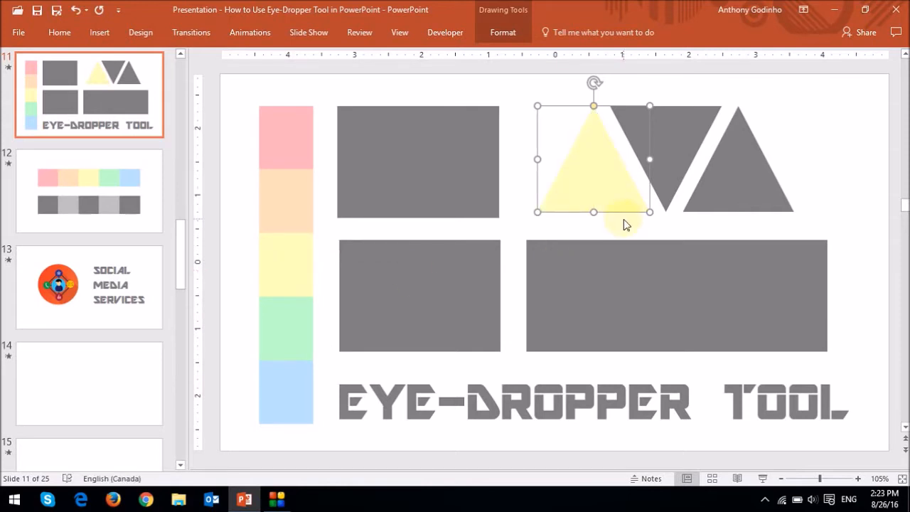
# Recolour the middle triangle with the pastel green sampled from the colour bar
pyautogui.click(626, 228)
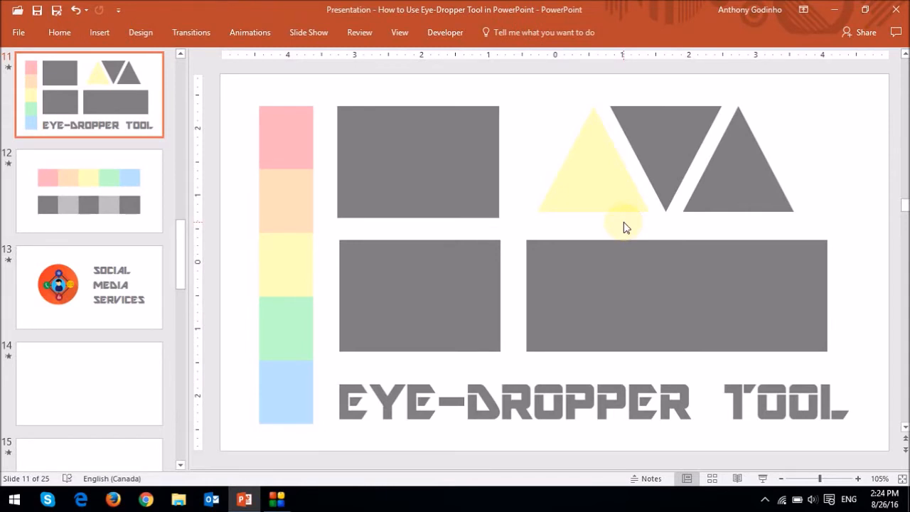
pyautogui.rightClick(625, 228)
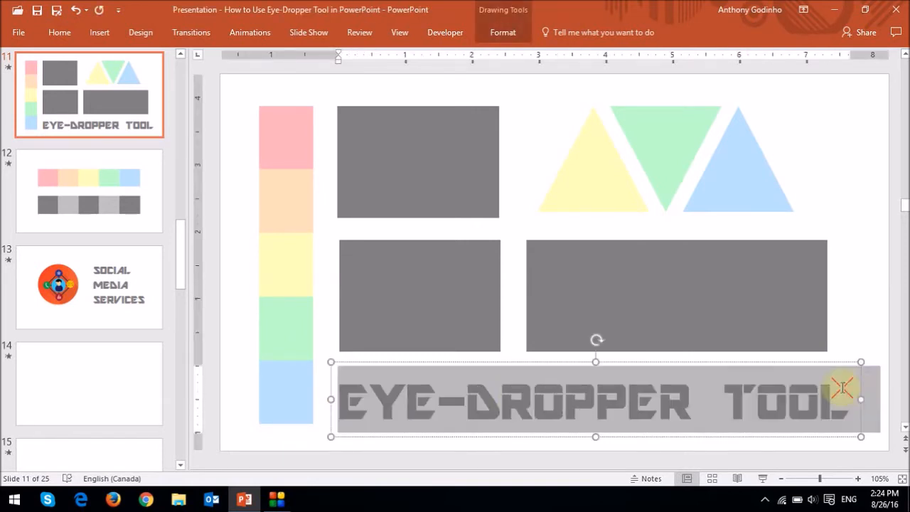
pyautogui.moveTo(483, 377)
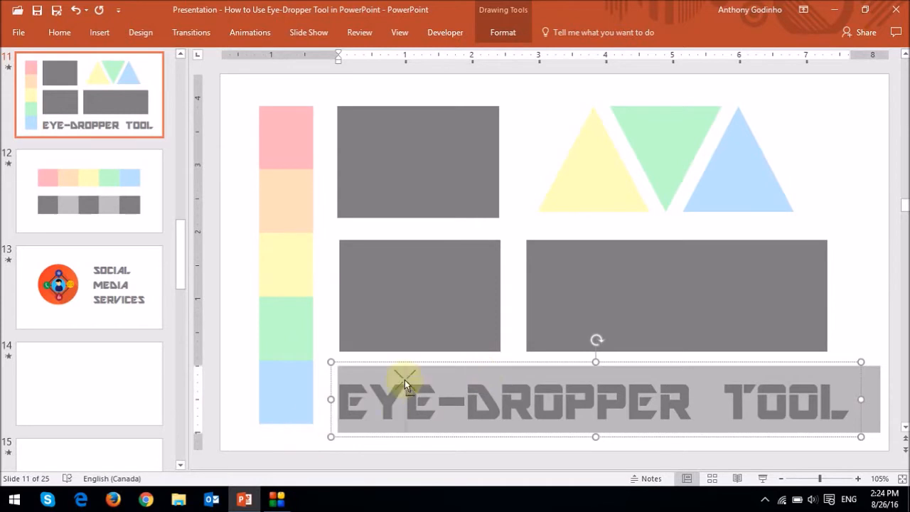
# Set the EYE-DROPPER TOOL title font colour to the pale blue sampled from the bar
pyautogui.rightClick(405, 381)
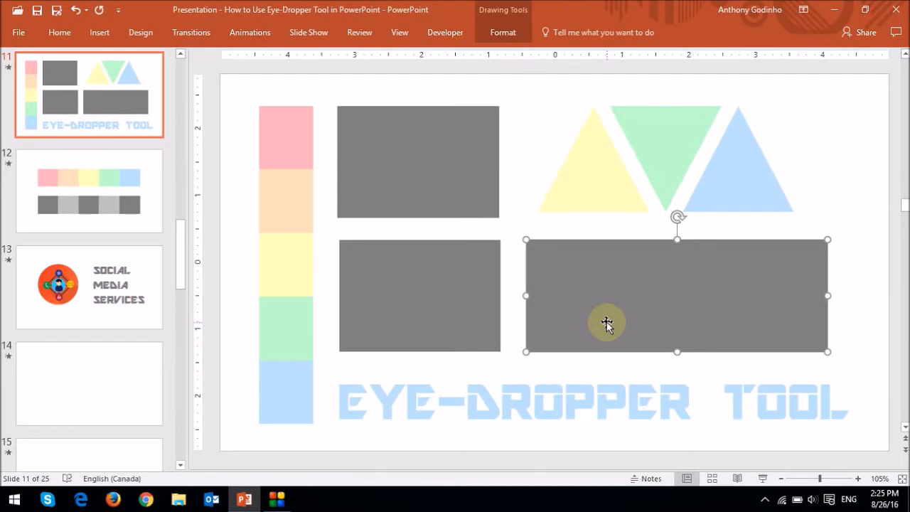
# Show the Format Shape fill settings for the wide lower rectangle
pyautogui.rightClick(606, 324)
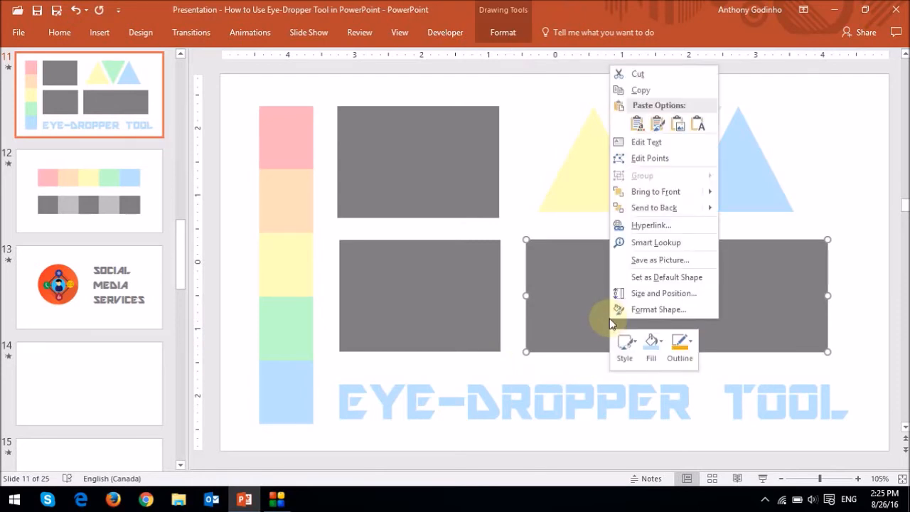
pyautogui.moveTo(657, 309)
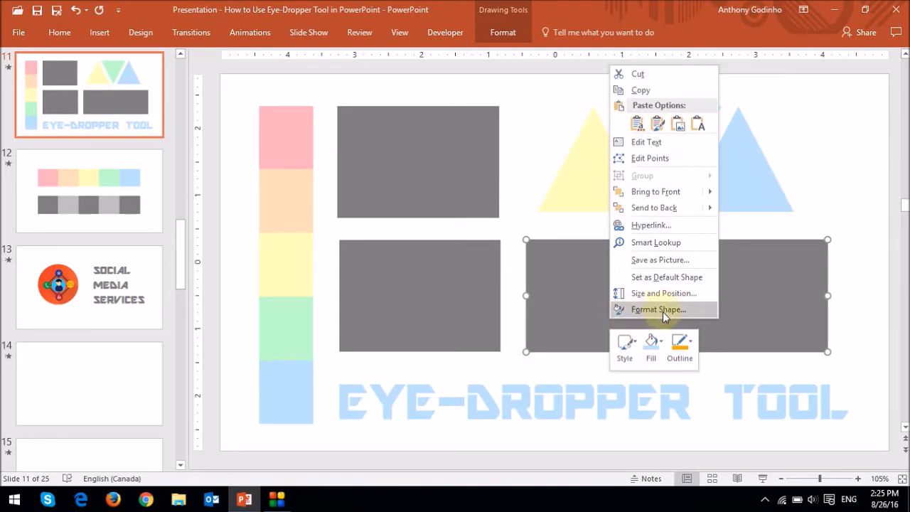
pyautogui.click(657, 309)
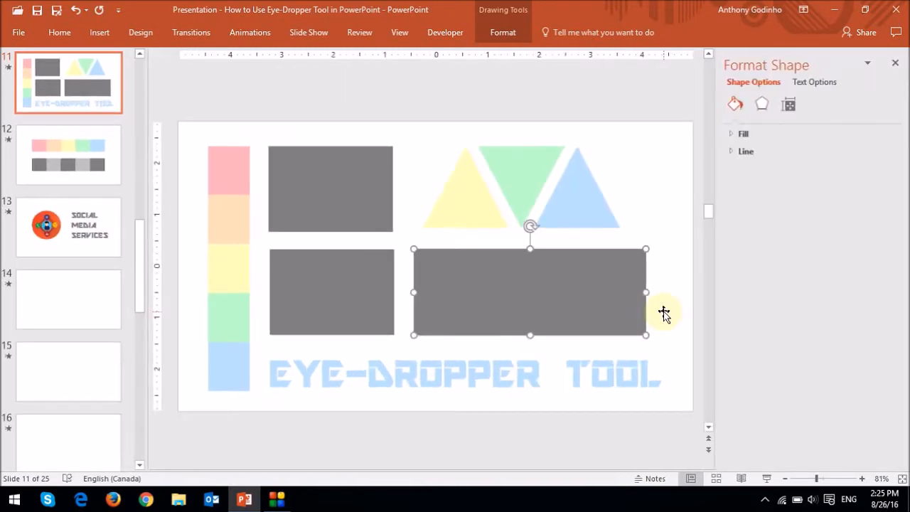
pyautogui.moveTo(856, 312)
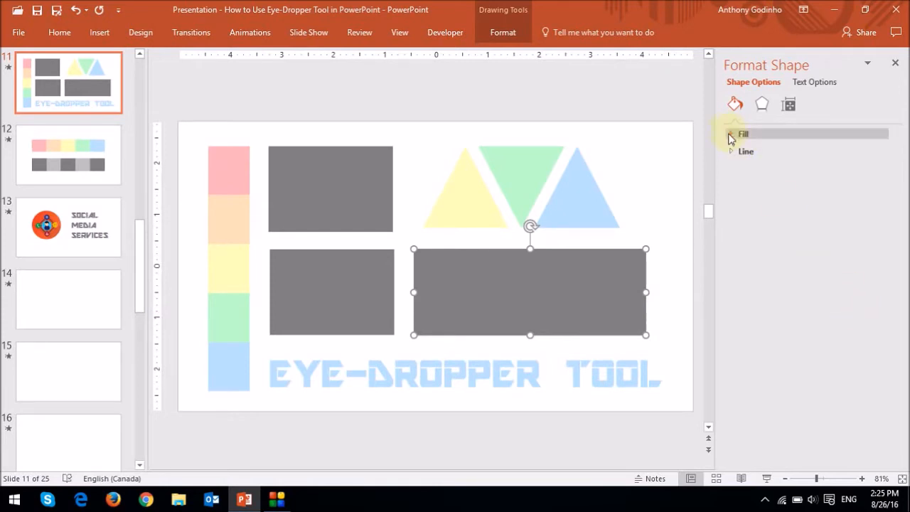
pyautogui.click(743, 133)
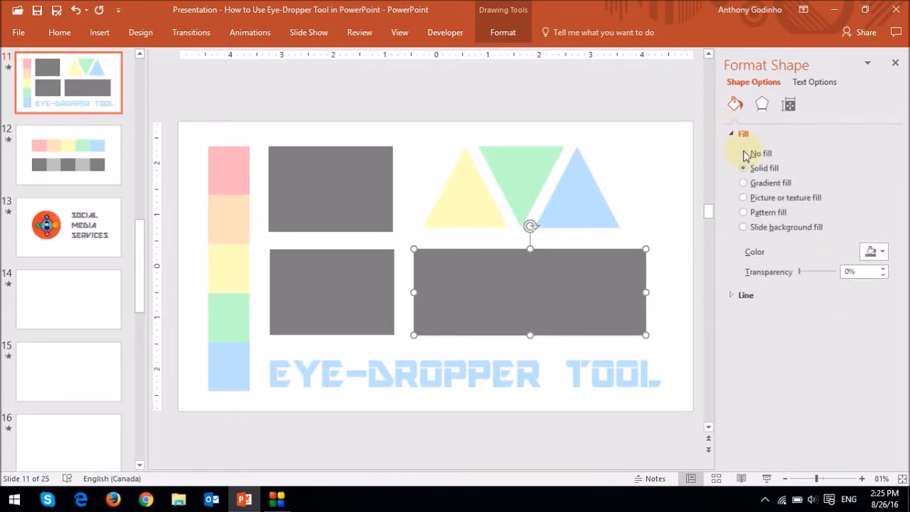
# Switch the wide rectangle to a gradient fill and adjust its gradient stops
pyautogui.click(742, 182)
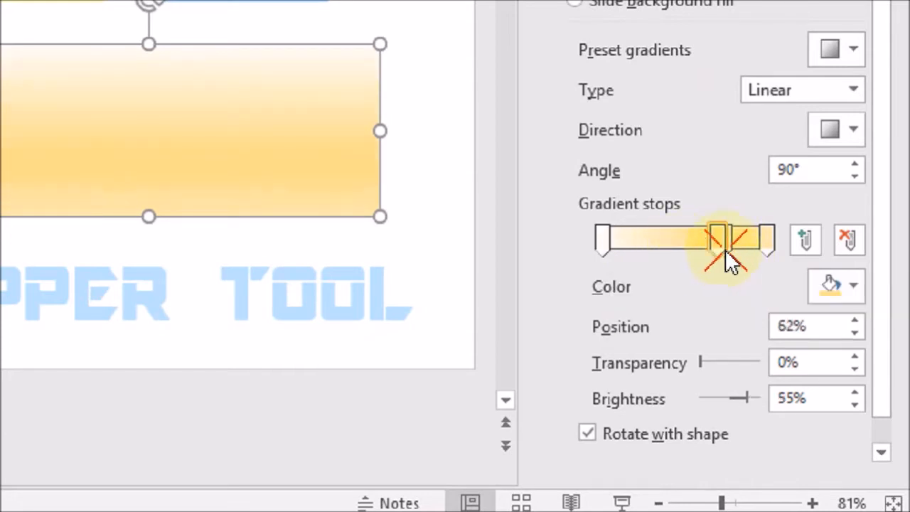
pyautogui.moveTo(718, 242); pyautogui.dragTo(647, 242)
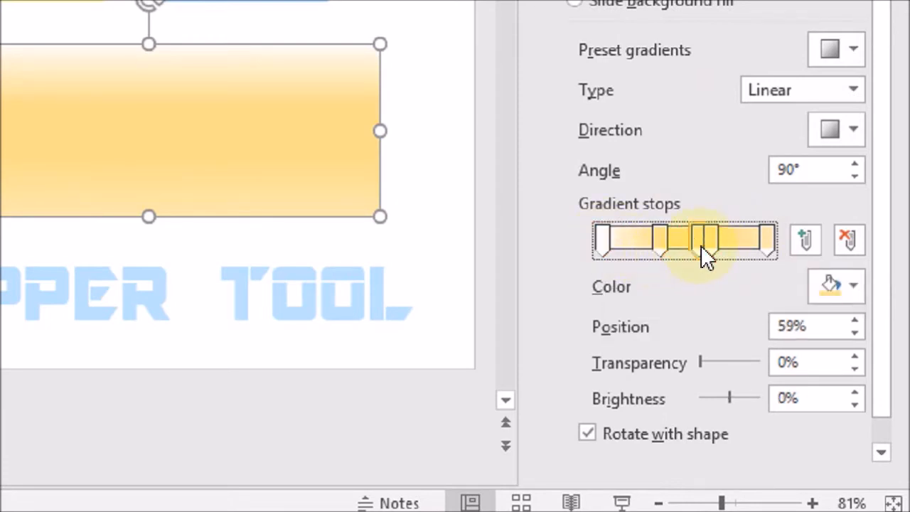
pyautogui.click(604, 241)
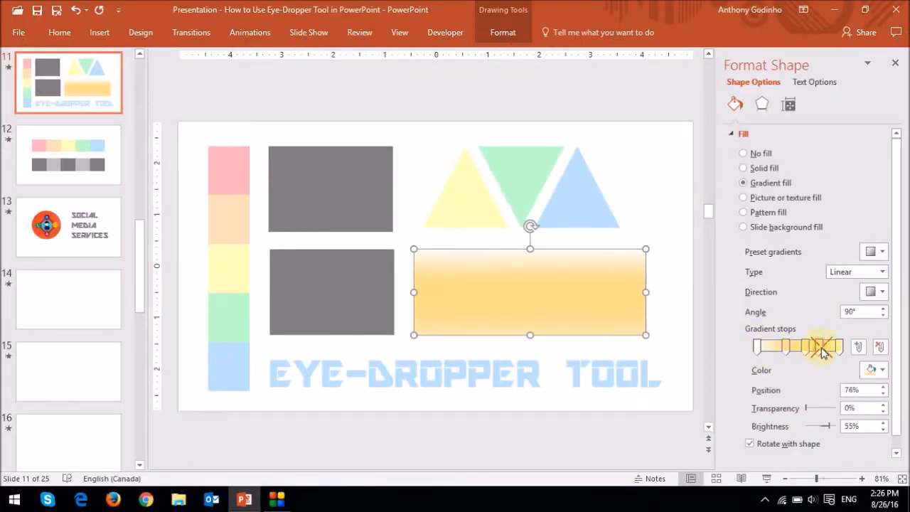
# Sample pastel colours for the gradient stops and set a left-to-right linear direction
pyautogui.moveTo(822, 347); pyautogui.dragTo(799, 347)
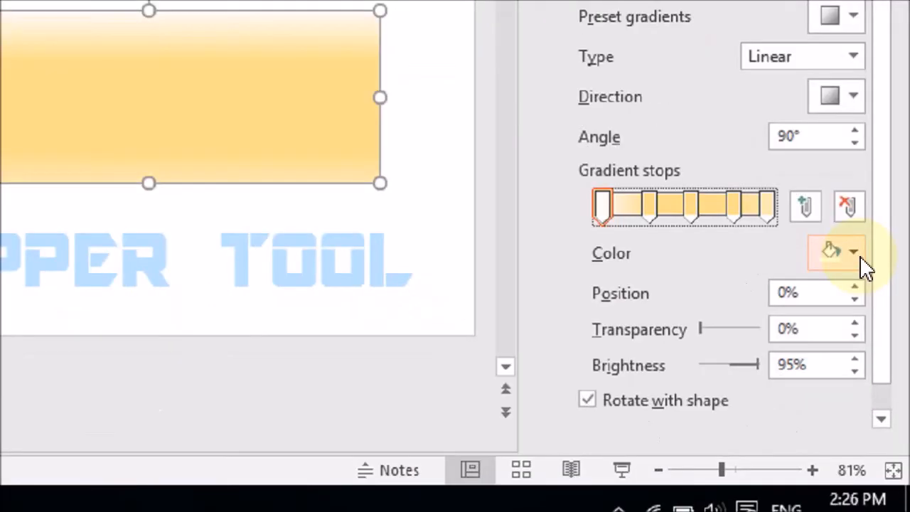
pyautogui.click(854, 253)
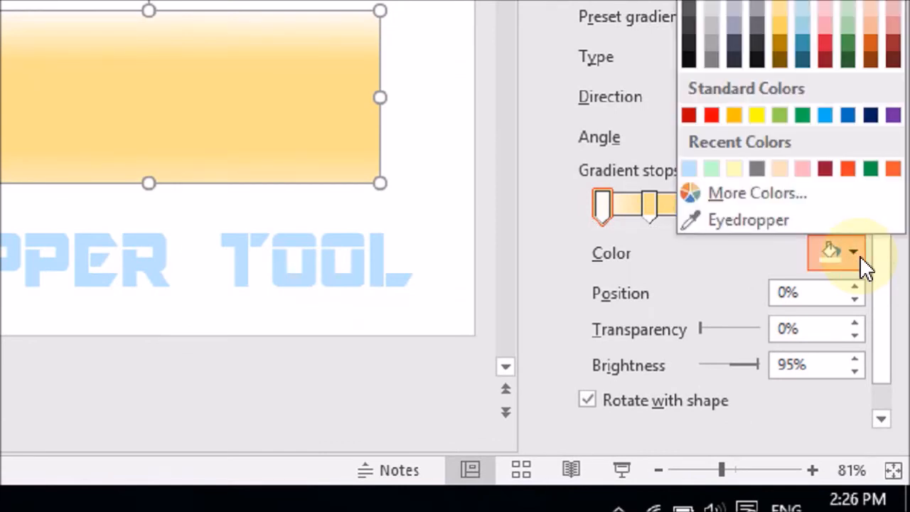
pyautogui.moveTo(749, 220)
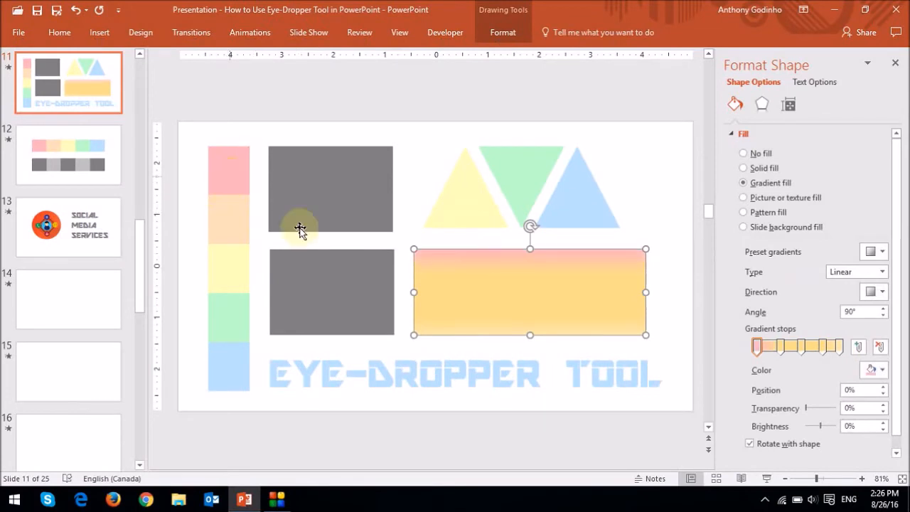
pyautogui.click(882, 369)
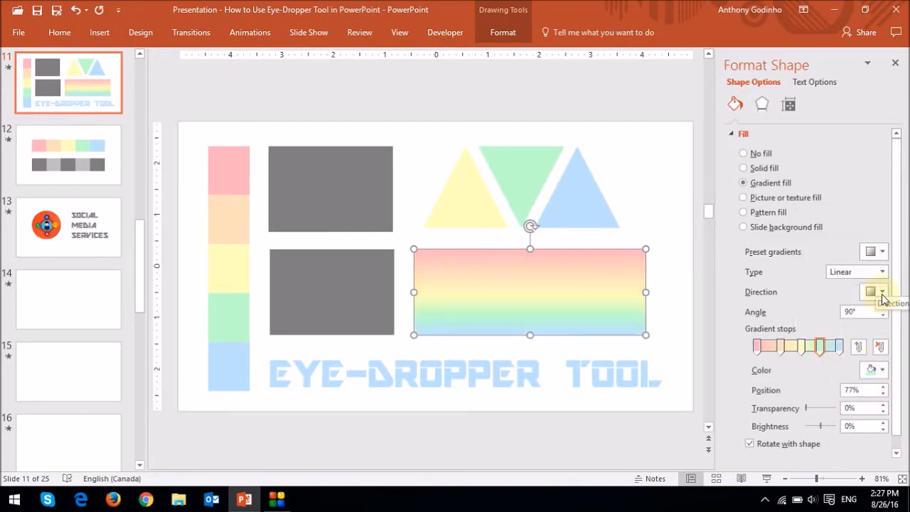
pyautogui.click(882, 291)
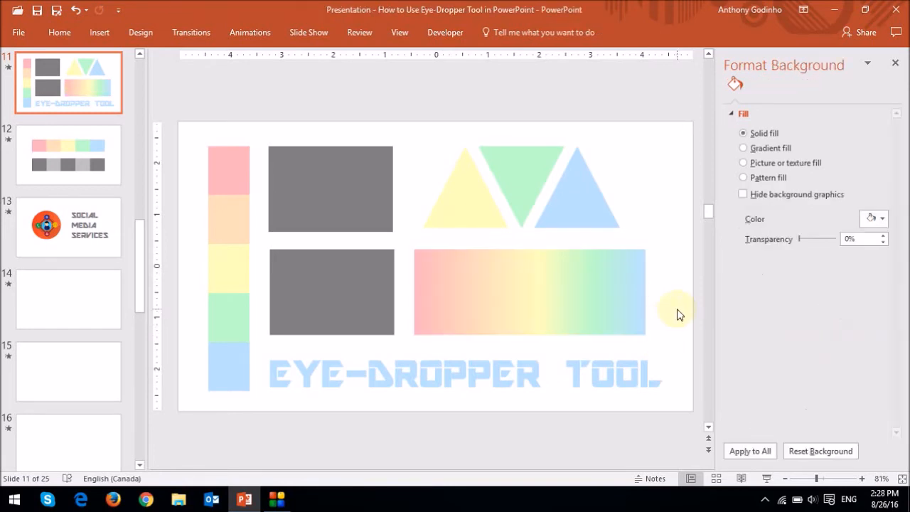
pyautogui.moveTo(569, 298)
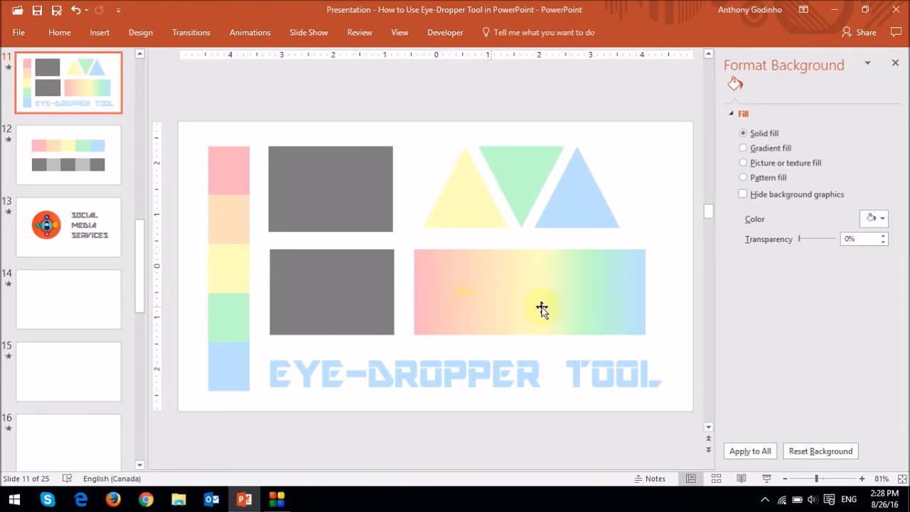
pyautogui.moveTo(603, 310)
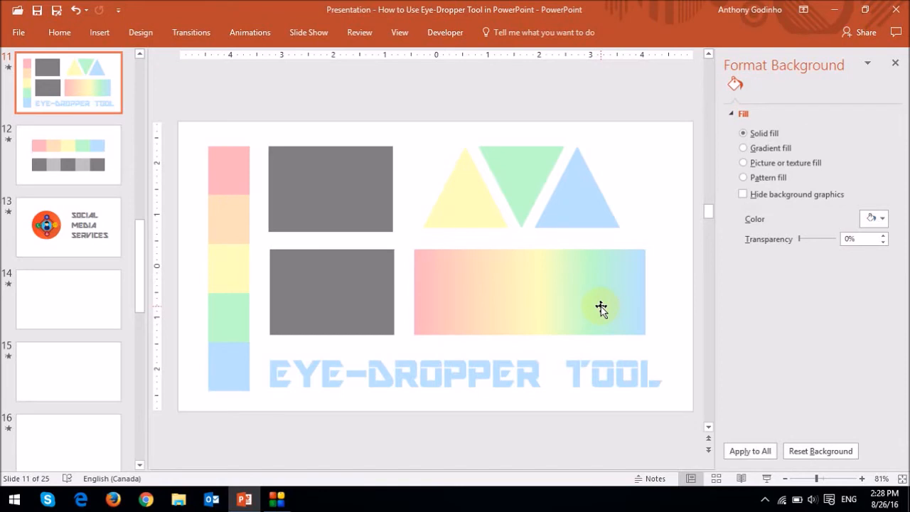
pyautogui.moveTo(424, 279)
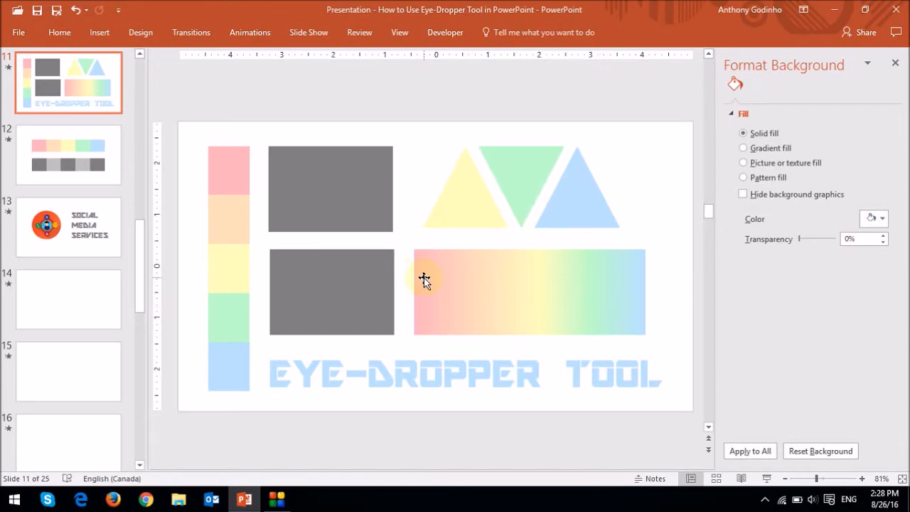
pyautogui.moveTo(404, 284)
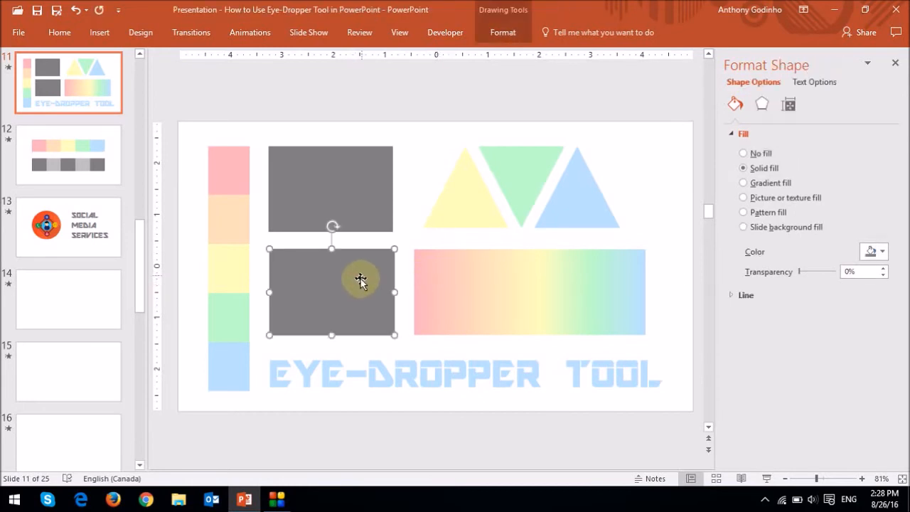
pyautogui.rightClick(361, 279)
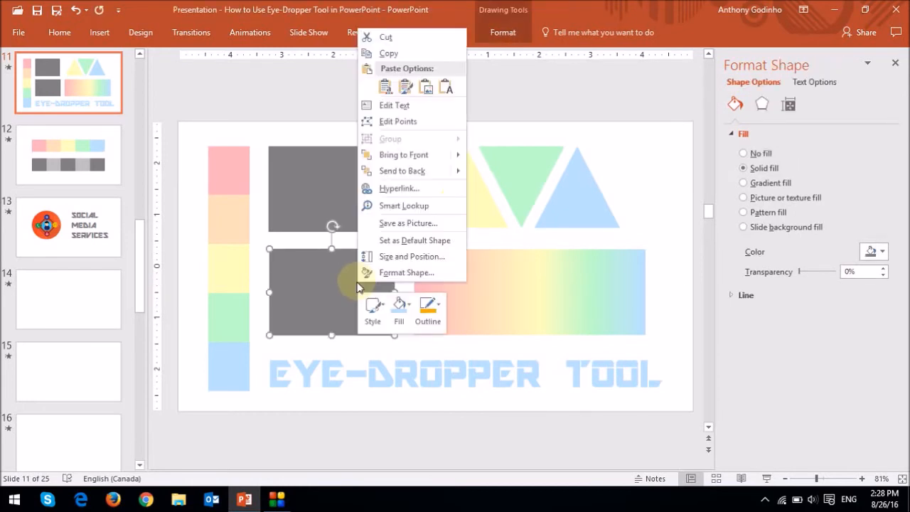
pyautogui.moveTo(400, 313)
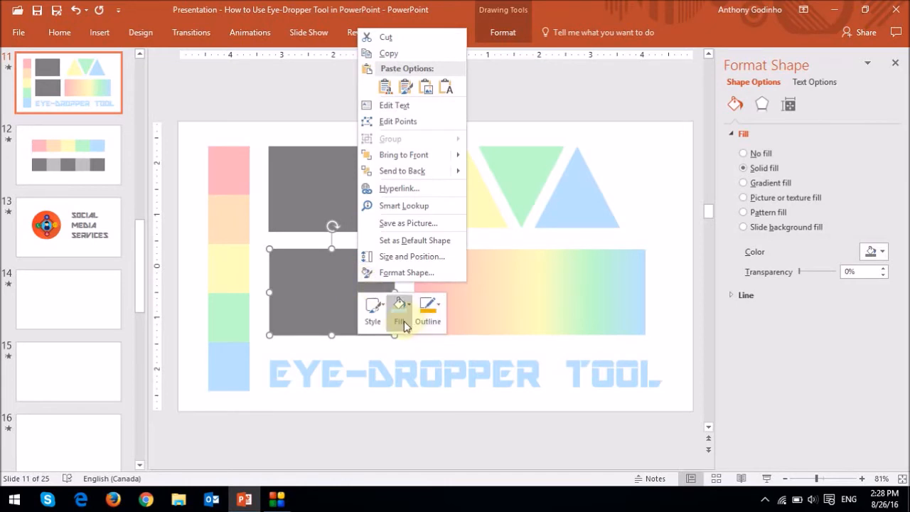
pyautogui.click(398, 313)
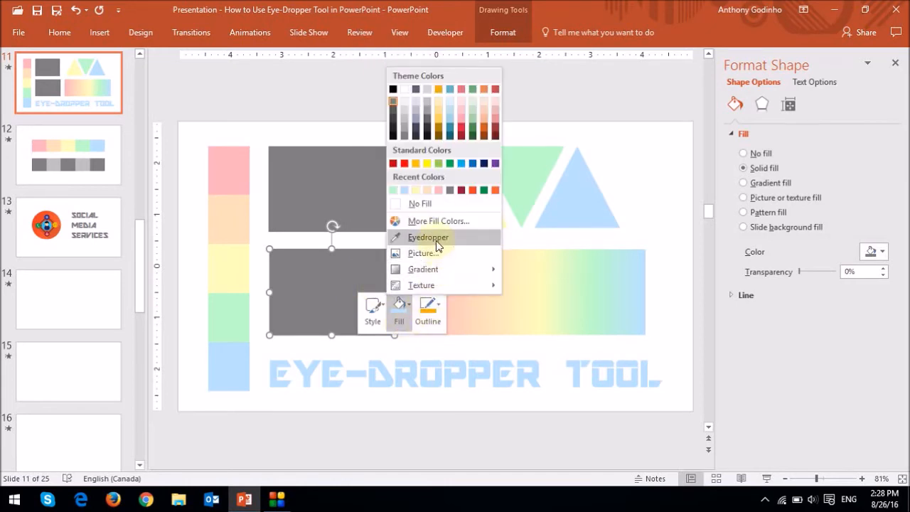
pyautogui.click(429, 236)
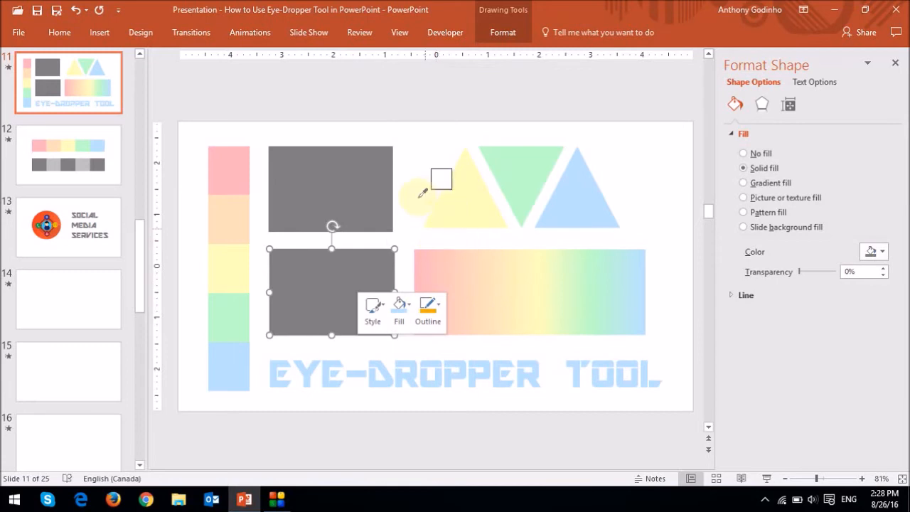
pyautogui.moveTo(233, 135)
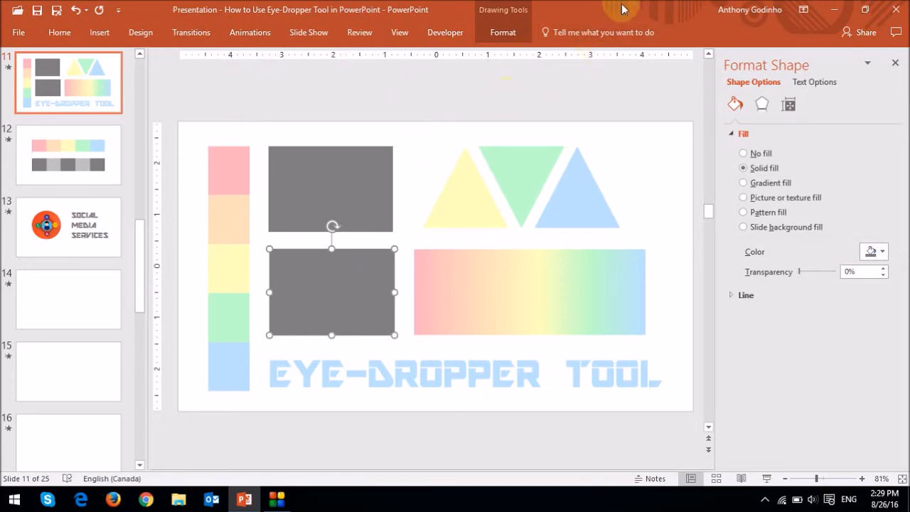
pyautogui.moveTo(612, 20)
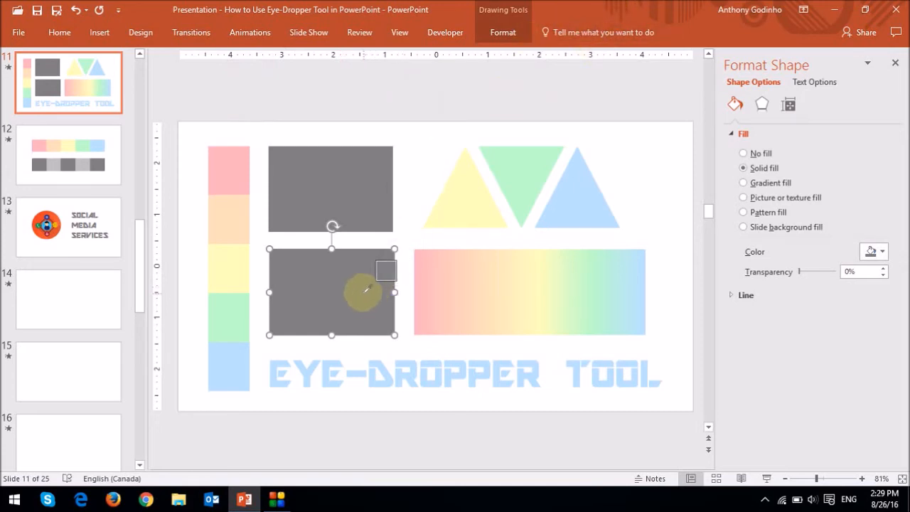
pyautogui.moveTo(344, 288)
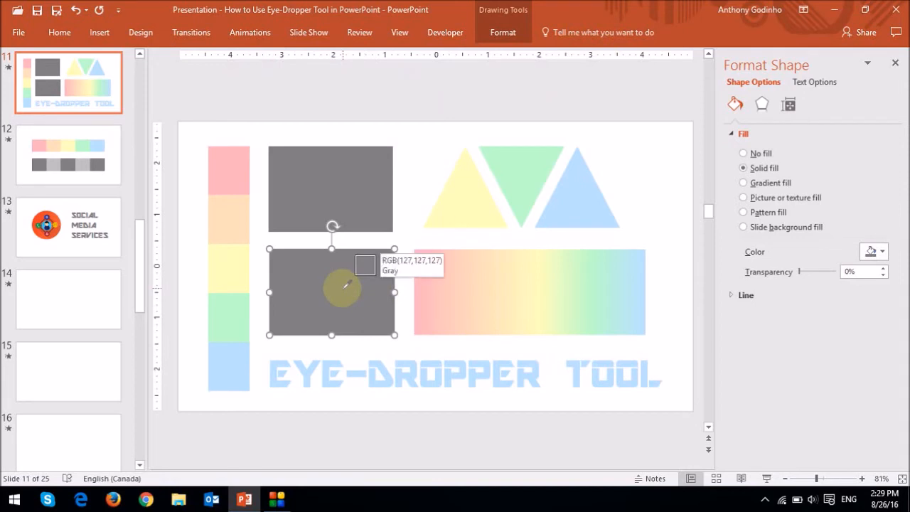
pyautogui.moveTo(398, 245)
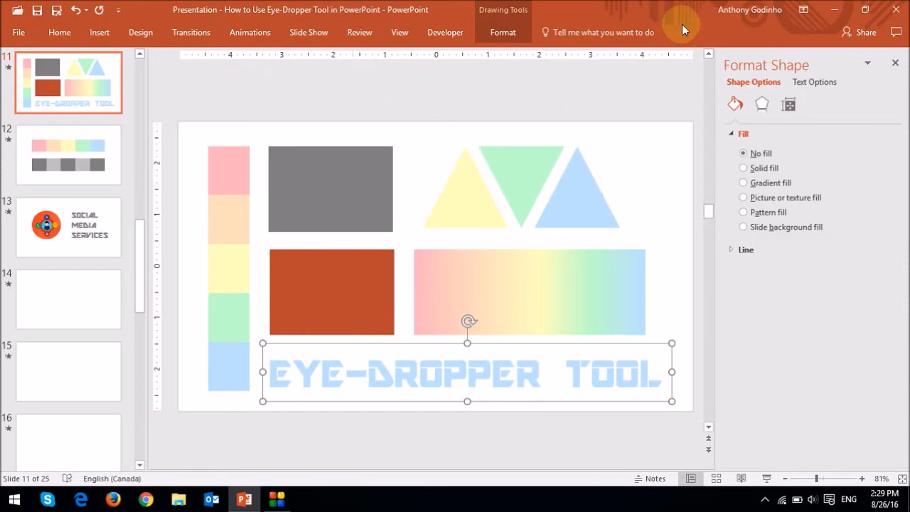
pyautogui.moveTo(572, 268)
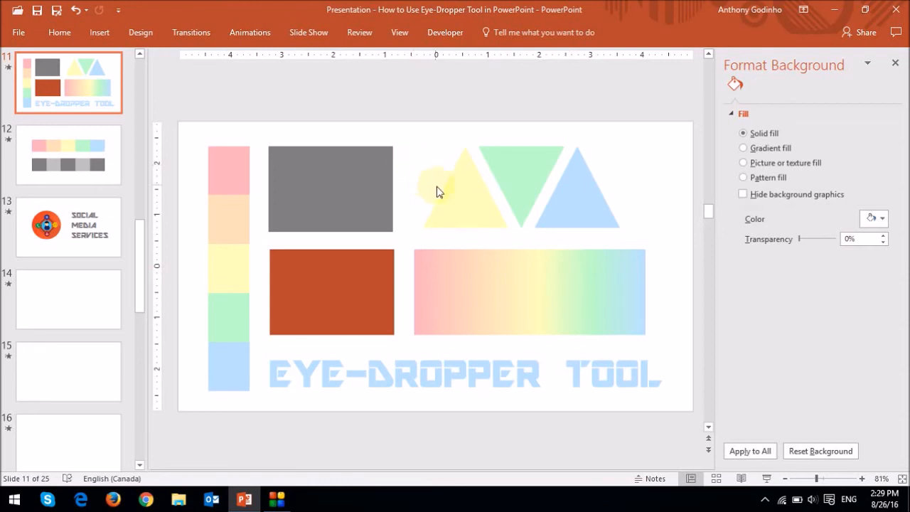
# Go to the slide with the two rows of colour swatches
pyautogui.click(69, 155)
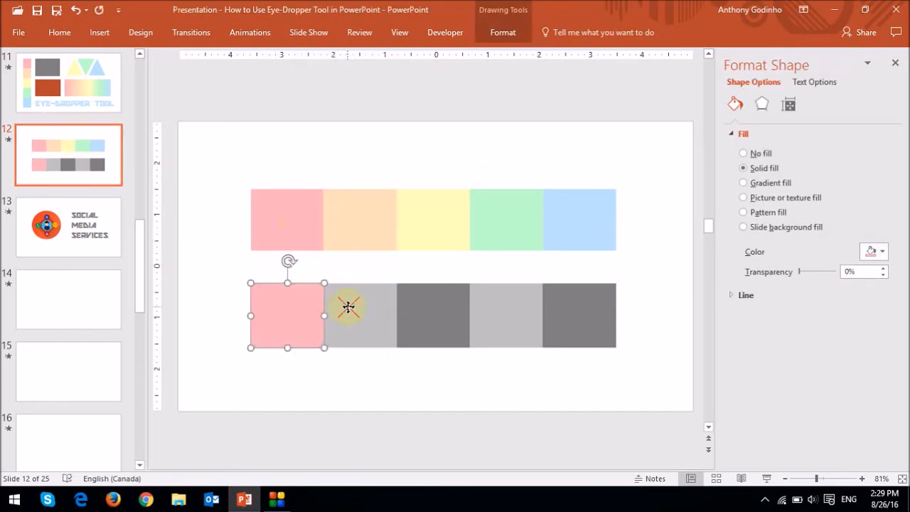
# Fill the remaining grey squares with the peach, yellow, green and blue sampled from the top row
pyautogui.rightClick(349, 307)
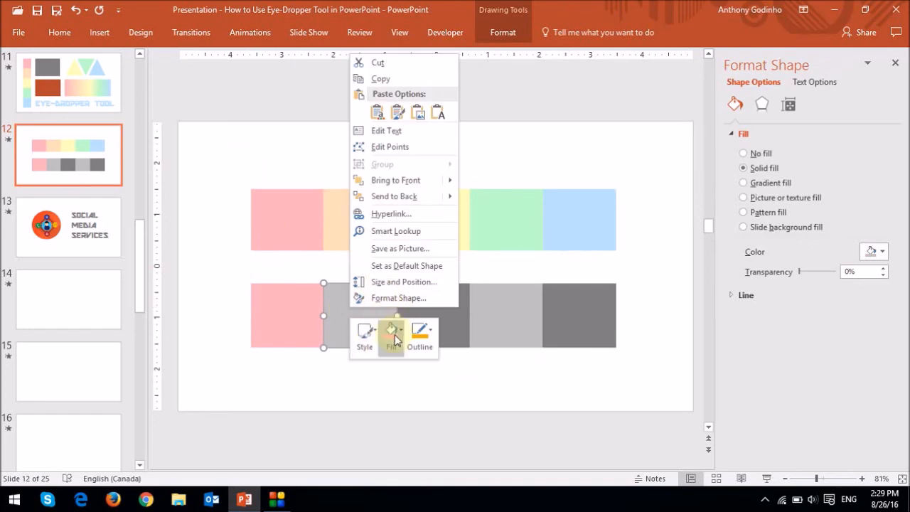
pyautogui.click(391, 334)
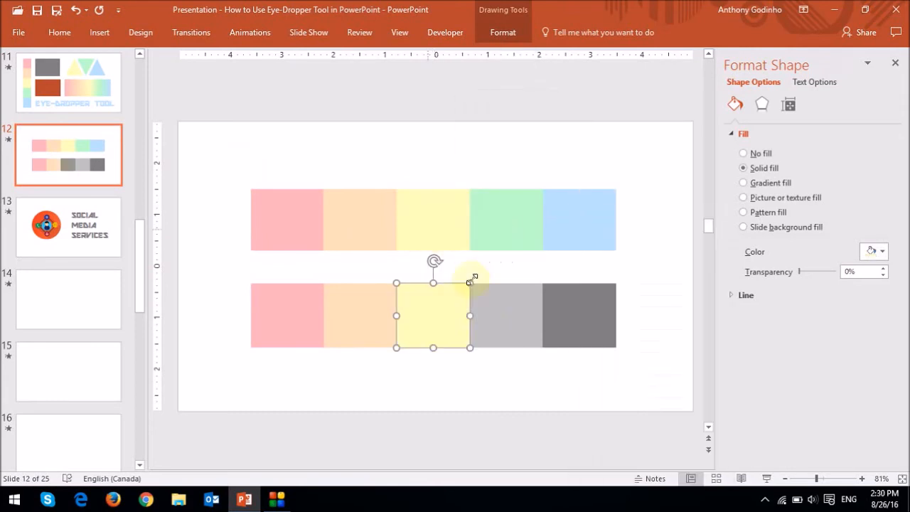
pyautogui.rightClick(470, 282)
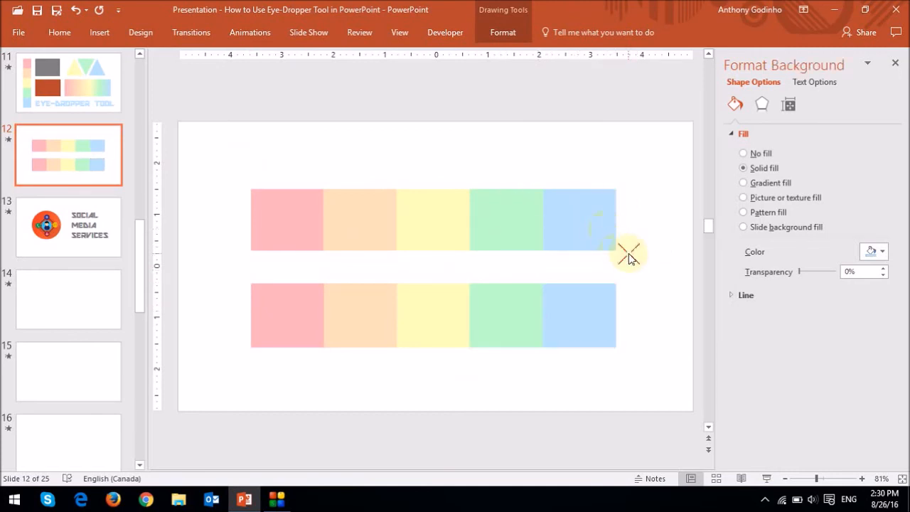
pyautogui.click(68, 226)
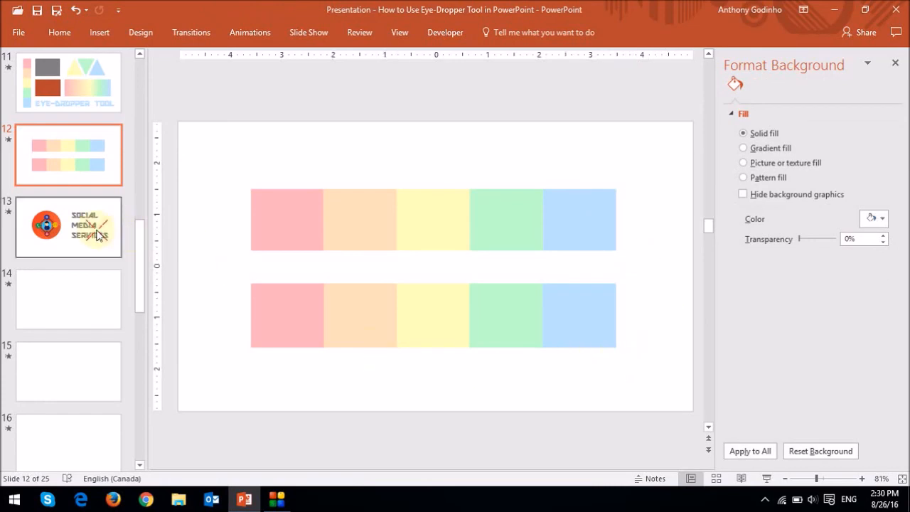
# On the Social Media Services slide, set the title text colour to the red of the circle graphic
pyautogui.click(68, 226)
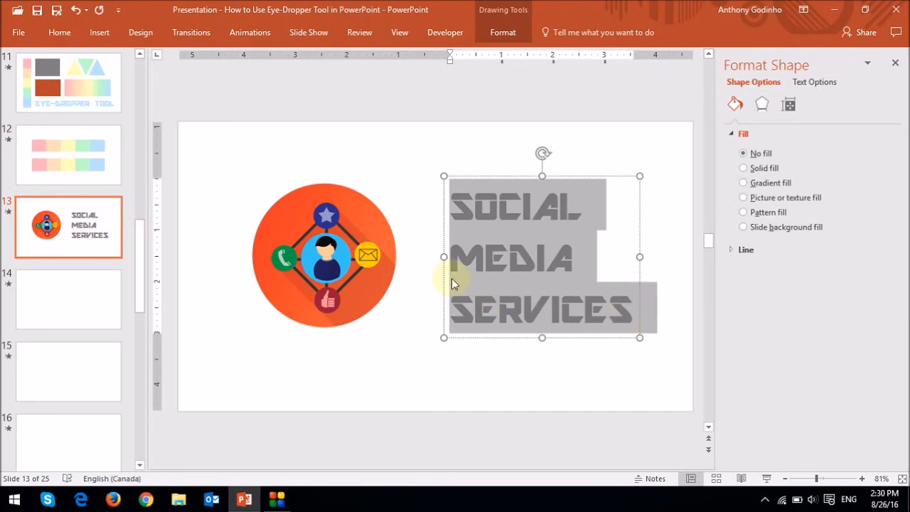
pyautogui.rightClick(455, 284)
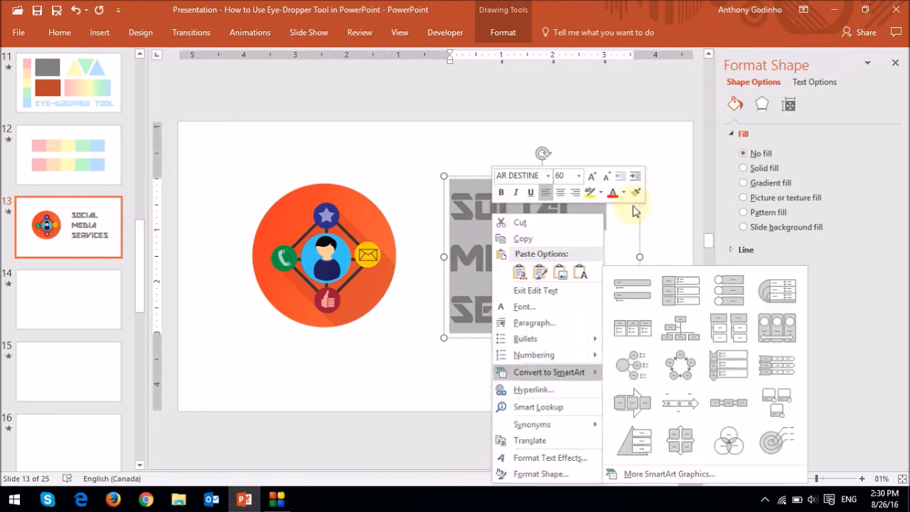
pyautogui.click(623, 194)
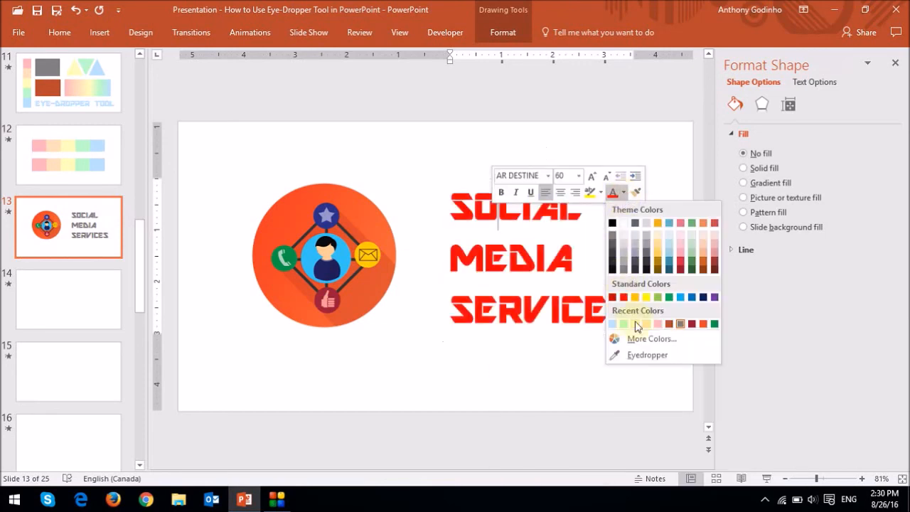